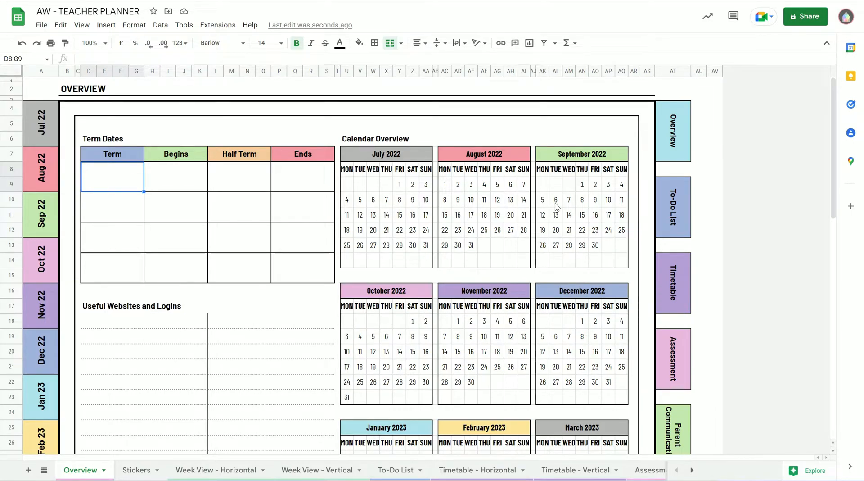
mouse_move(358, 233)
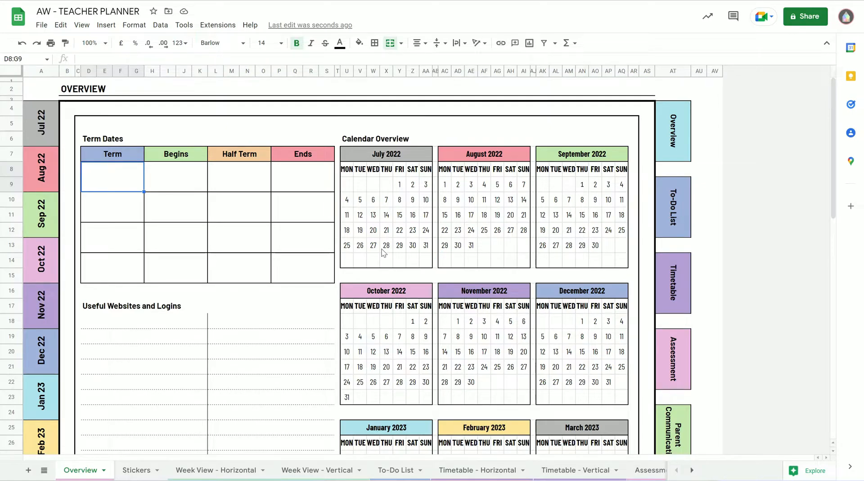
mouse_move(429, 259)
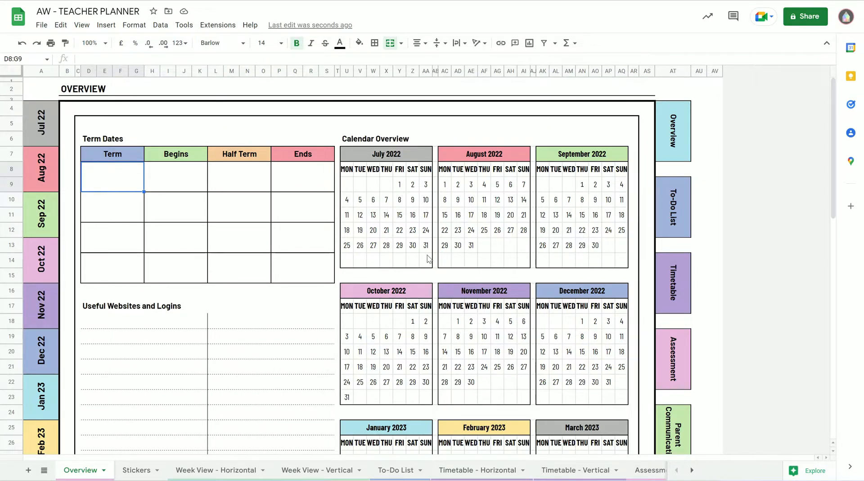
mouse_move(249, 274)
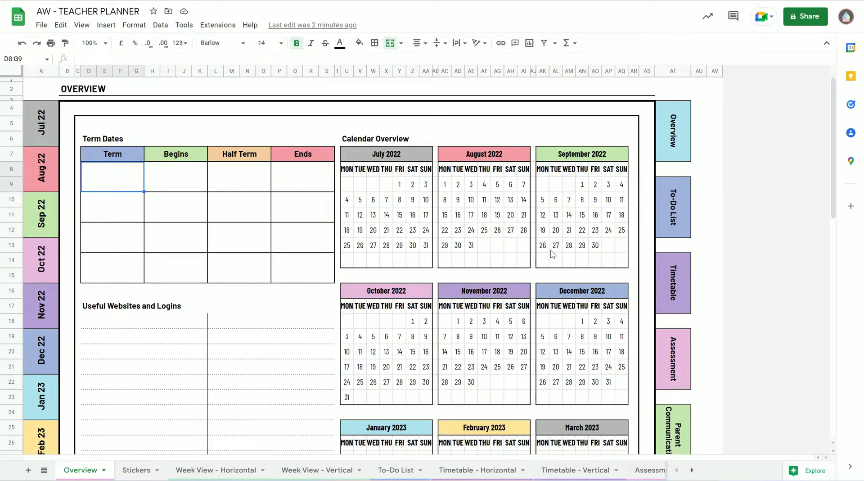
Scroll through the overview, then switch to the Stickers sheet of banners, hearts and stars
scroll("down", 3)
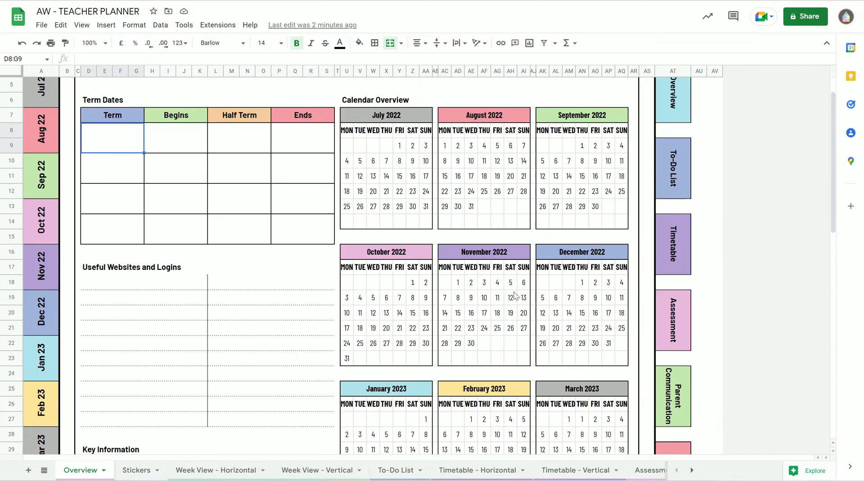
scroll("down", 3)
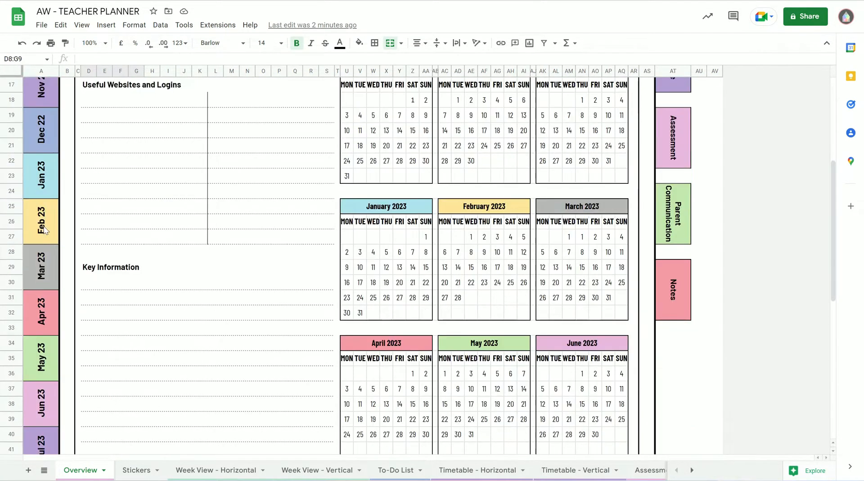
scroll("down", 3)
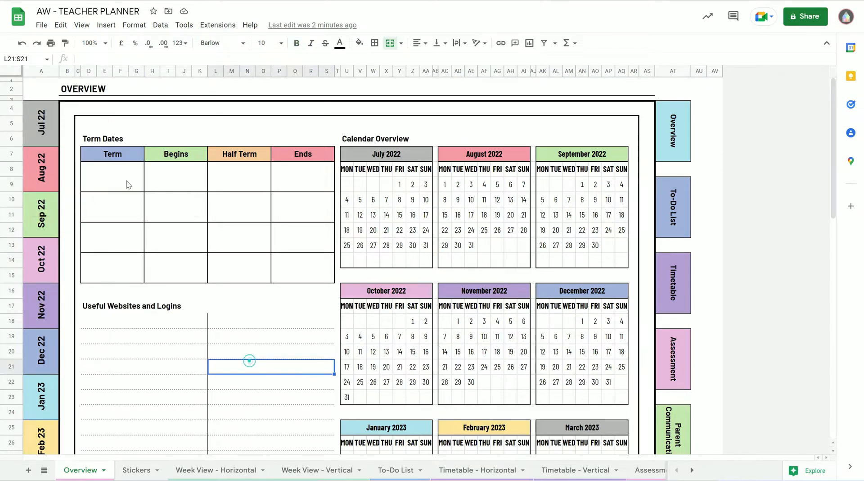
scroll("down", 3)
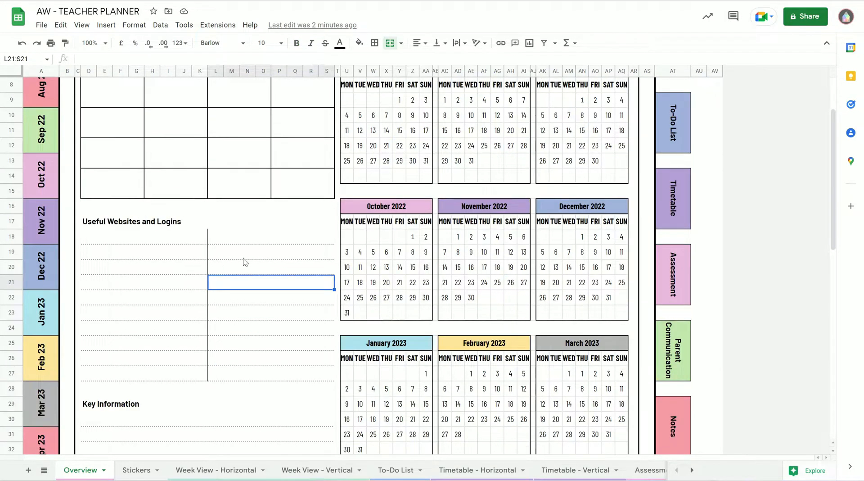
scroll("down", 3)
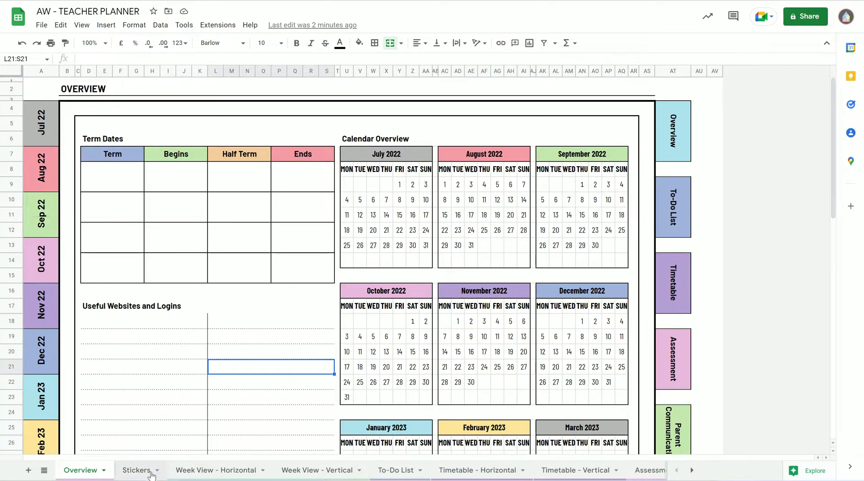
left_click(136, 470)
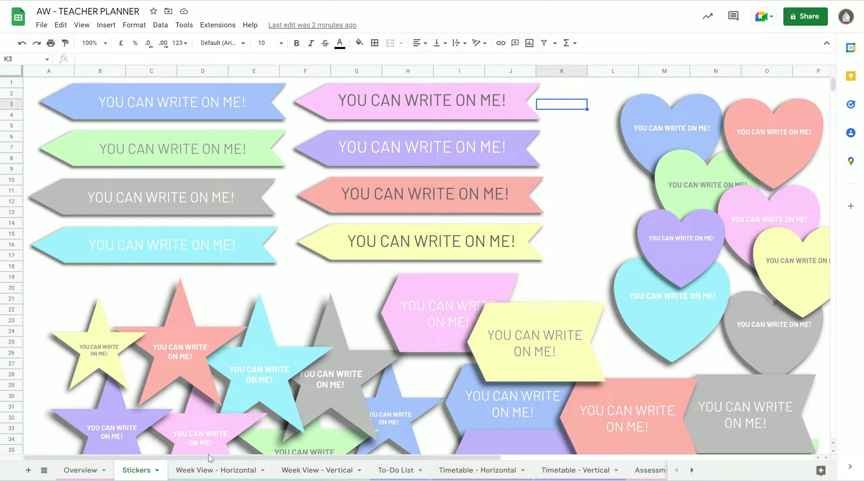
Switch to the 'Week View - Horizontal' sheet and scroll across its Monday-to-Sunday lesson grid
left_click(215, 470)
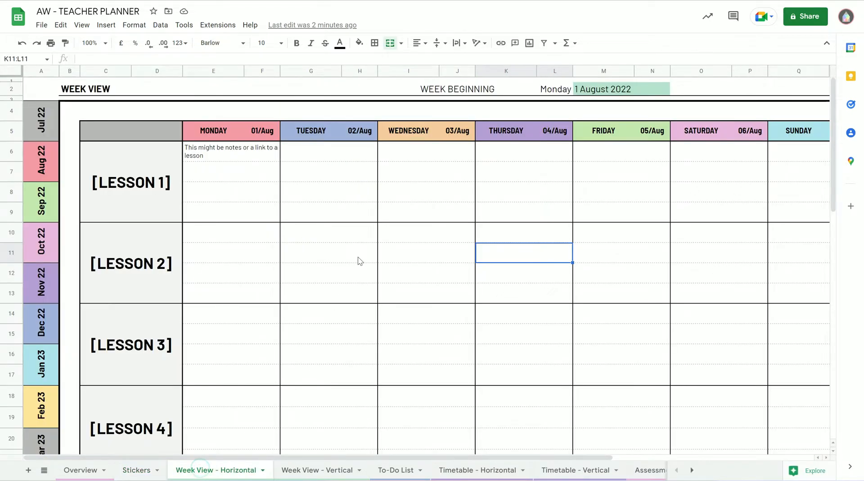
scroll("right", 3)
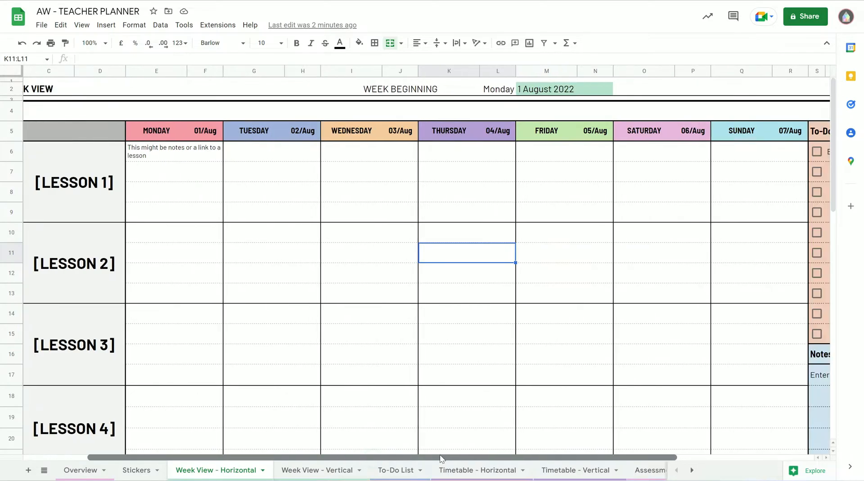
scroll("left", 3)
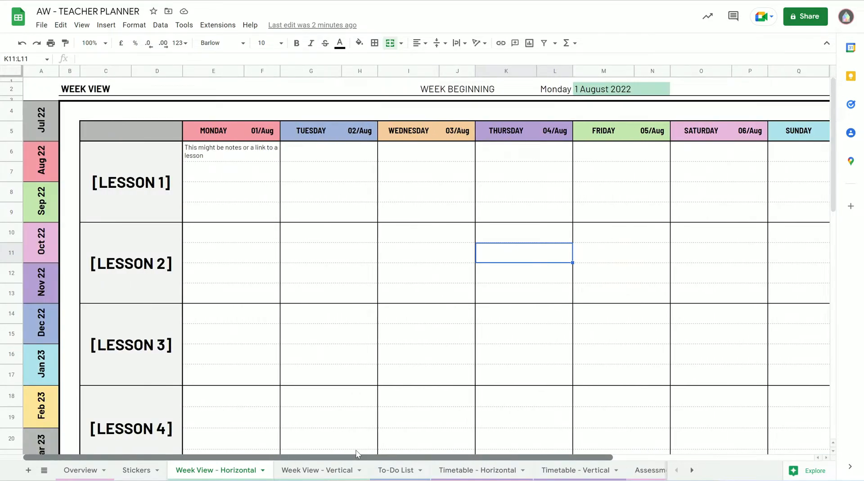
scroll("right", 3)
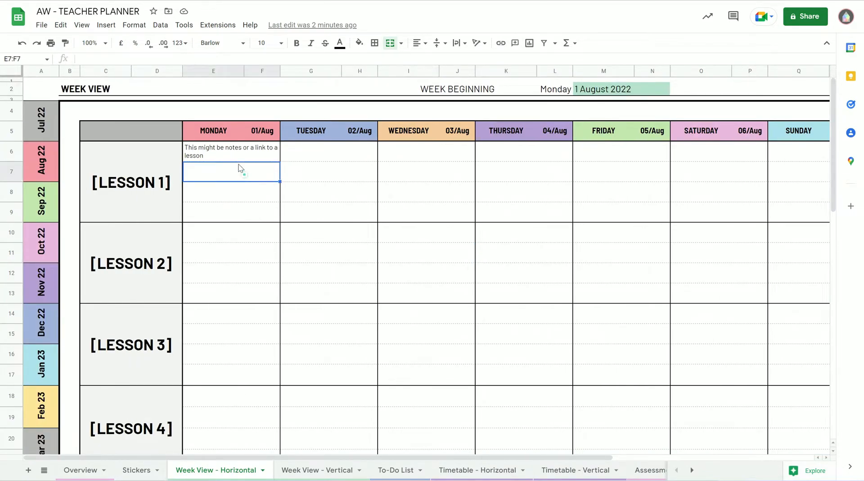
mouse_move(269, 164)
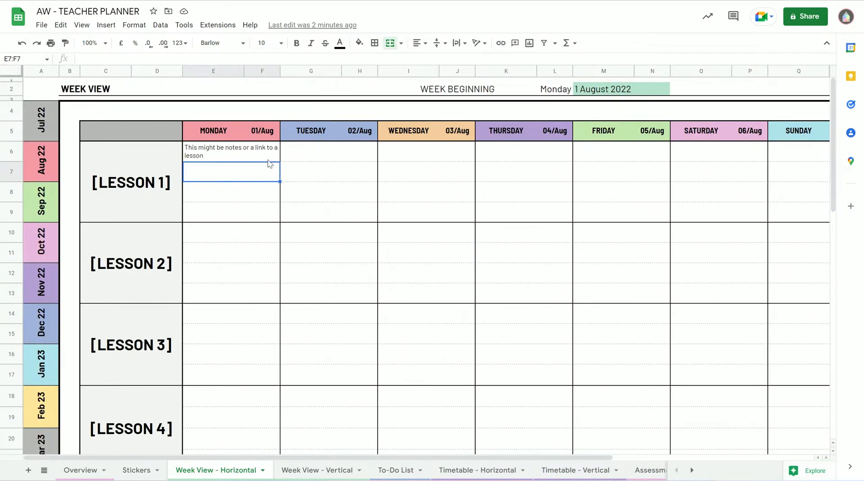
mouse_move(294, 320)
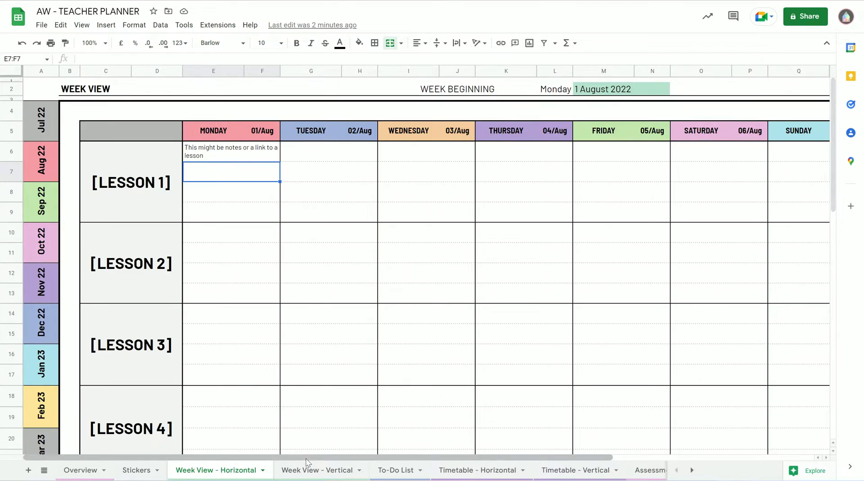
scroll("right", 3)
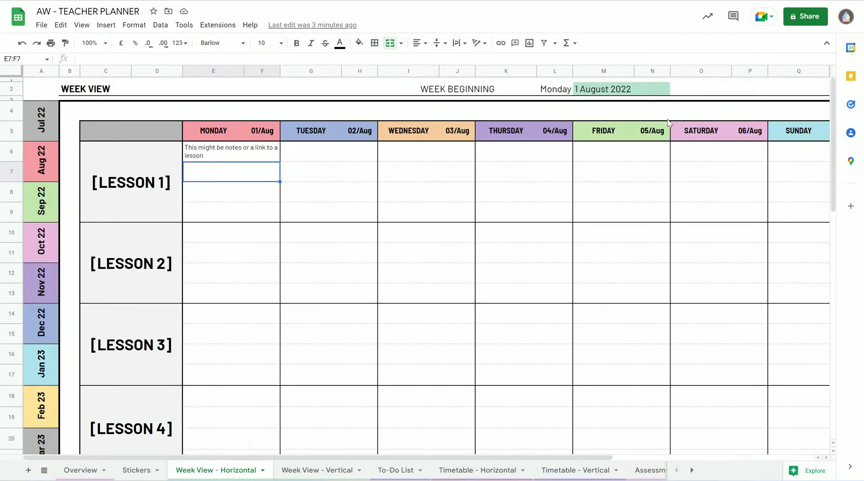
mouse_move(412, 132)
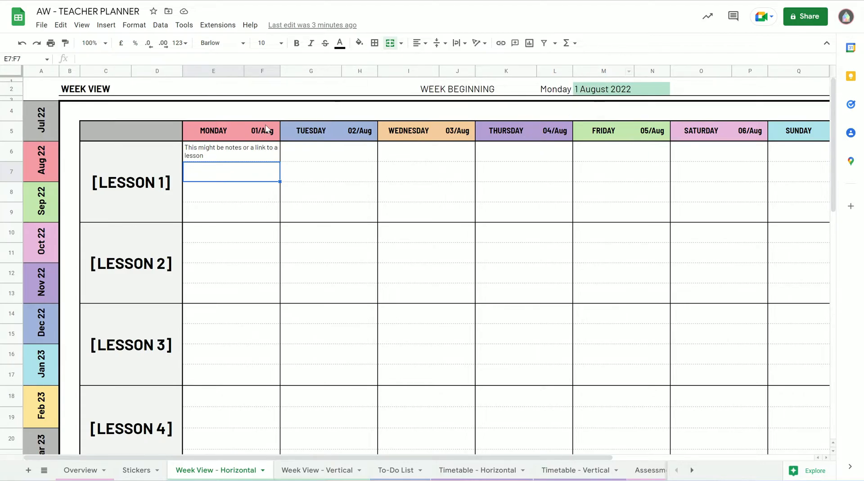
Set the Week Beginning date cell to 1 September 2022, then scroll right to the To-Do panel
left_click(600, 89)
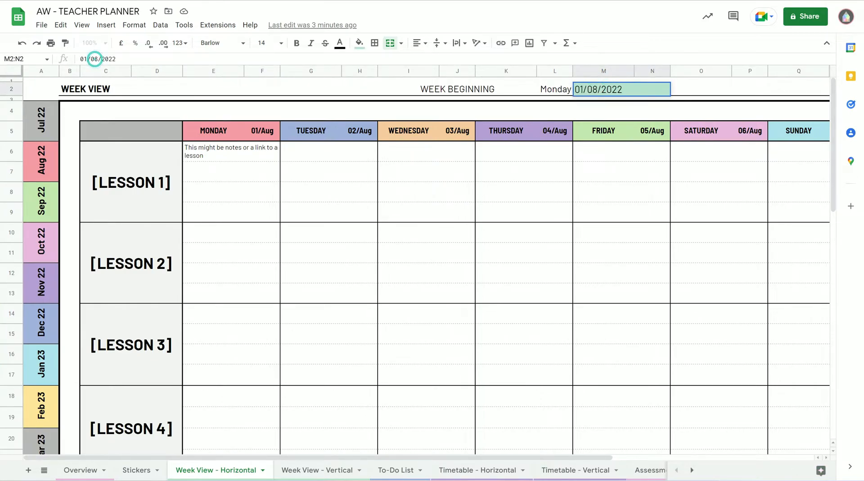
type("1 September 2022")
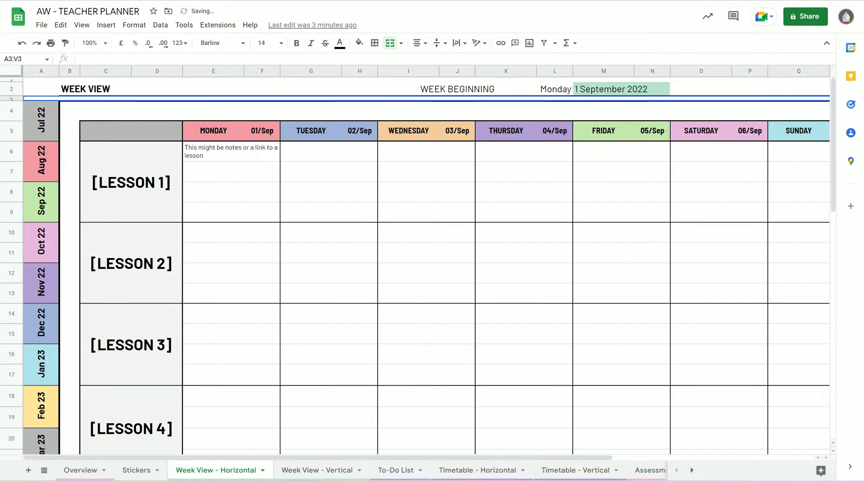
mouse_move(535, 138)
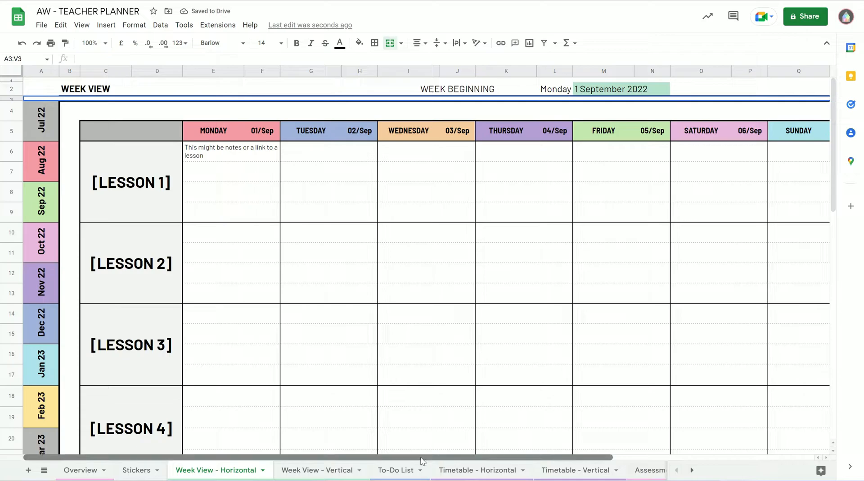
scroll("right", 3)
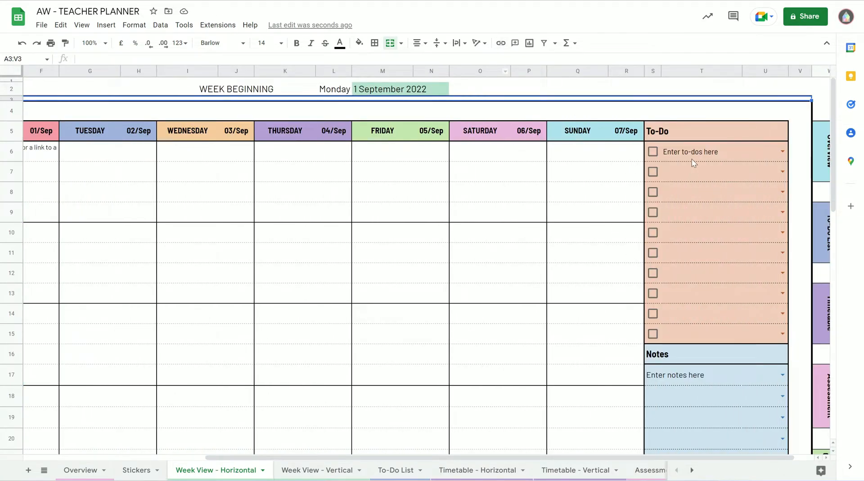
Switch to the 'Week View - Vertical' sheet and scroll across its lesson columns
left_click(317, 470)
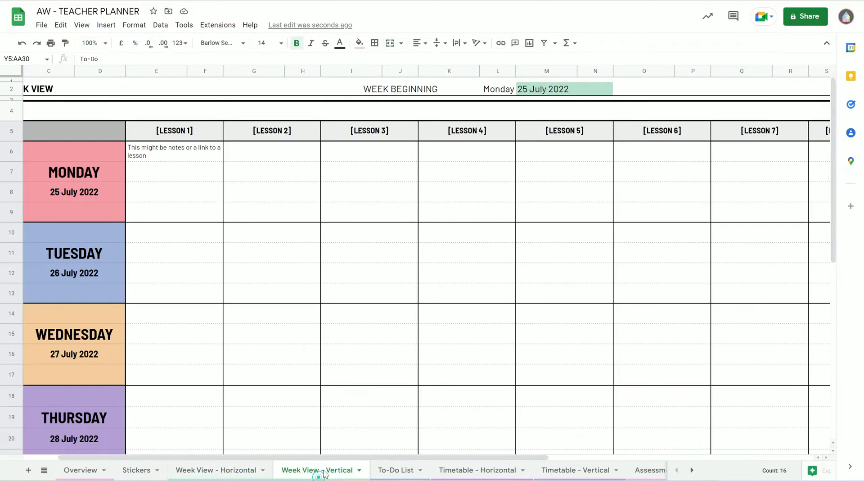
scroll("right", 3)
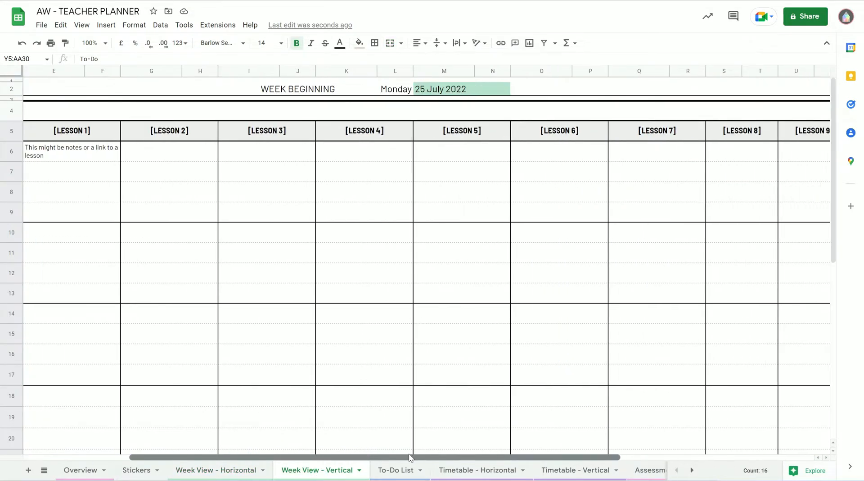
scroll("right", 3)
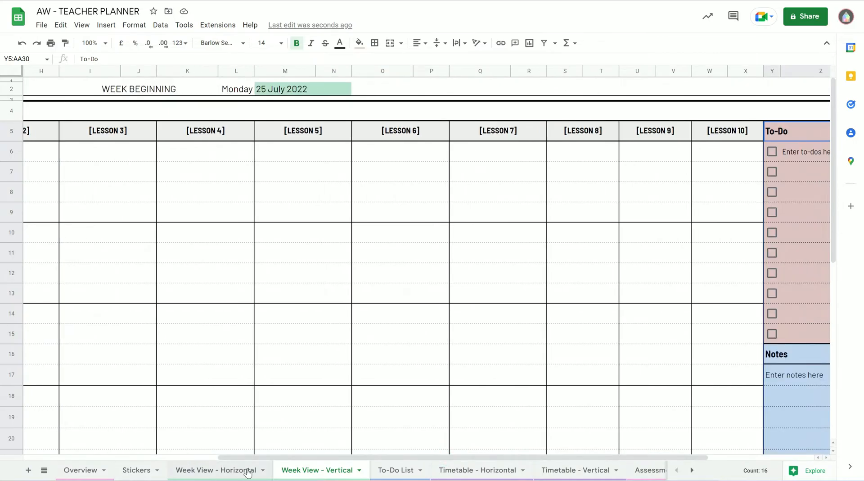
scroll("left", 3)
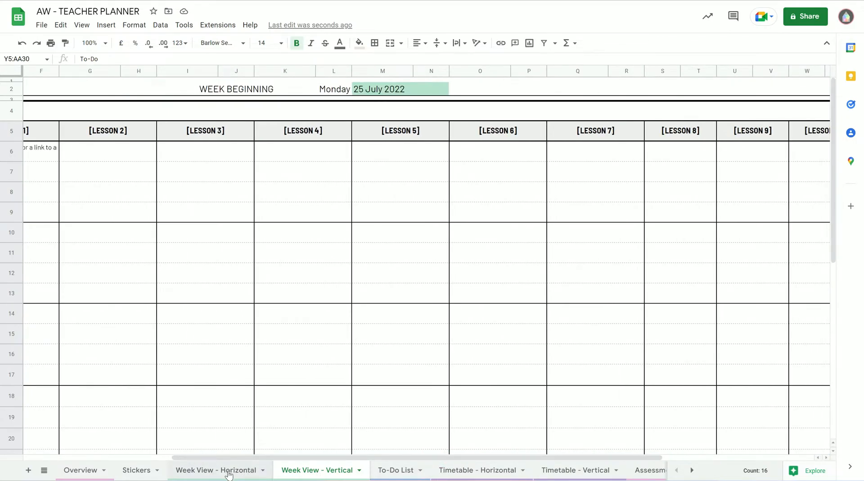
mouse_move(396, 470)
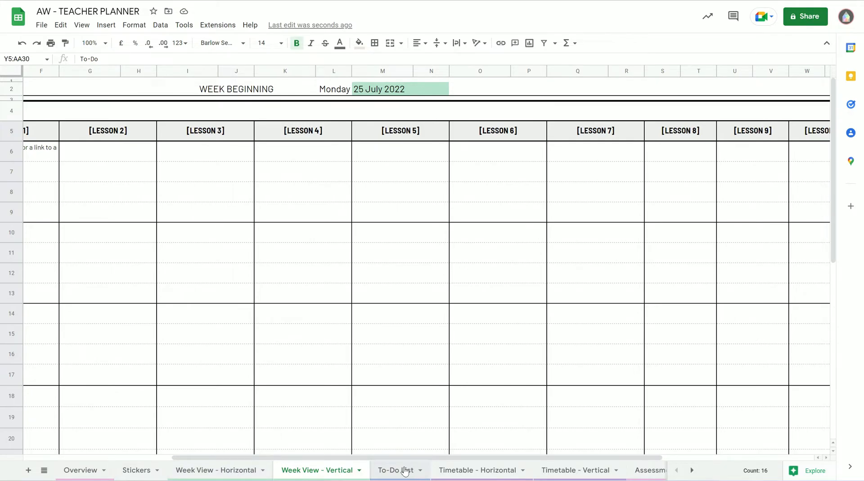
On the To-Do List sheet, enter 'jkhdfjkhjkfd' as the first task, tick then untick it, then move to Timetable - Horizontal
left_click(394, 470)
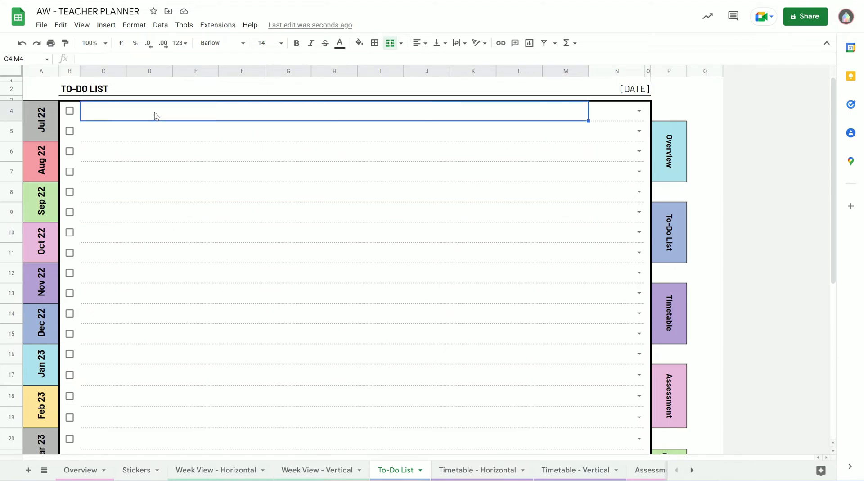
type("jkhdfjkhjkfd")
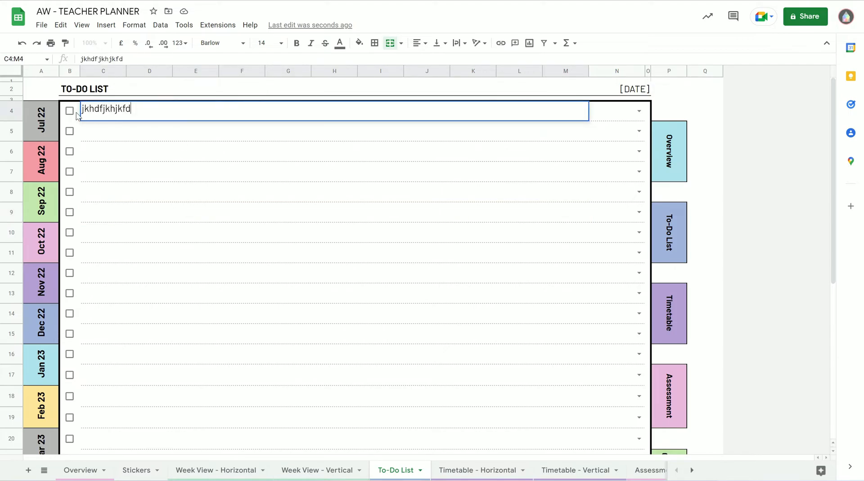
left_click(70, 110)
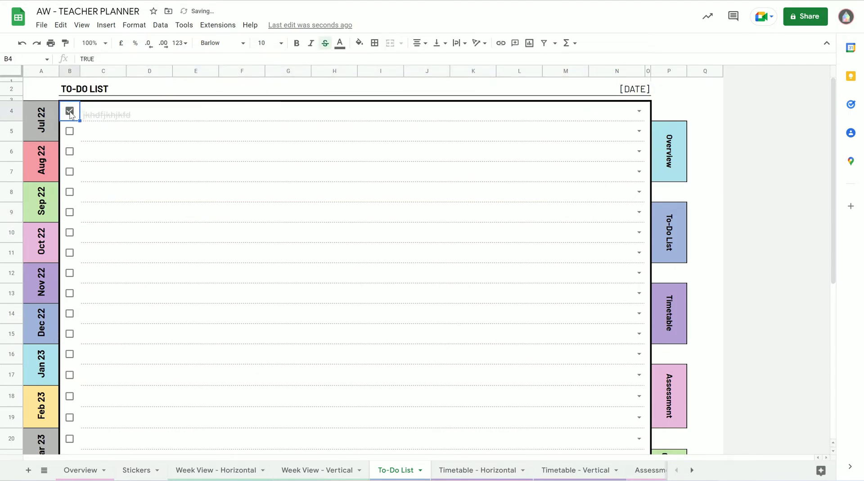
left_click(639, 110)
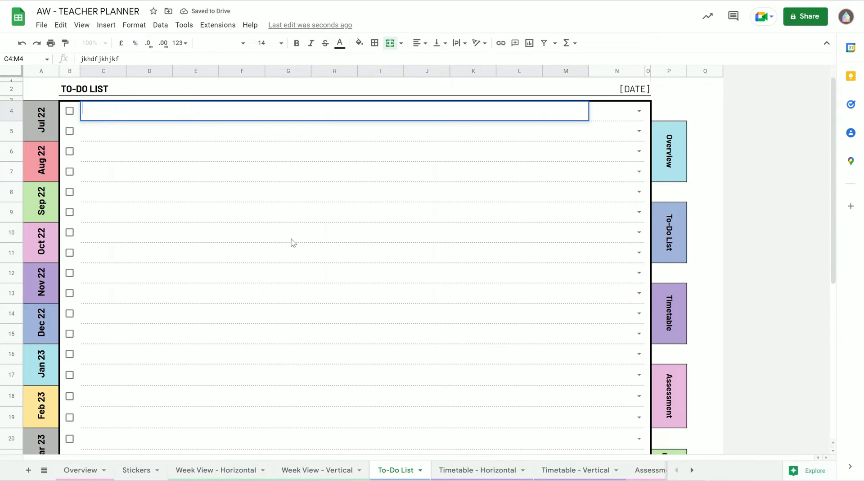
left_click(477, 470)
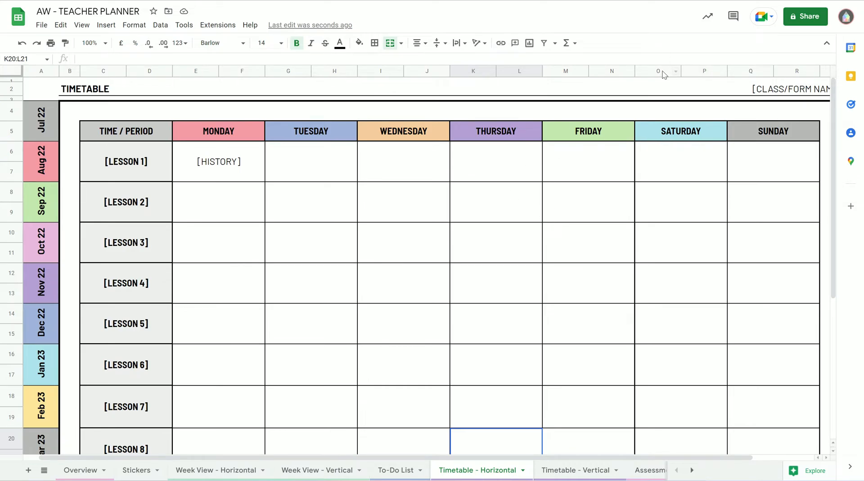
Delete the Lesson 7–11 rows of the horizontal timetable, shifting cells up, then switch to Timetable - Vertical
left_click(657, 70)
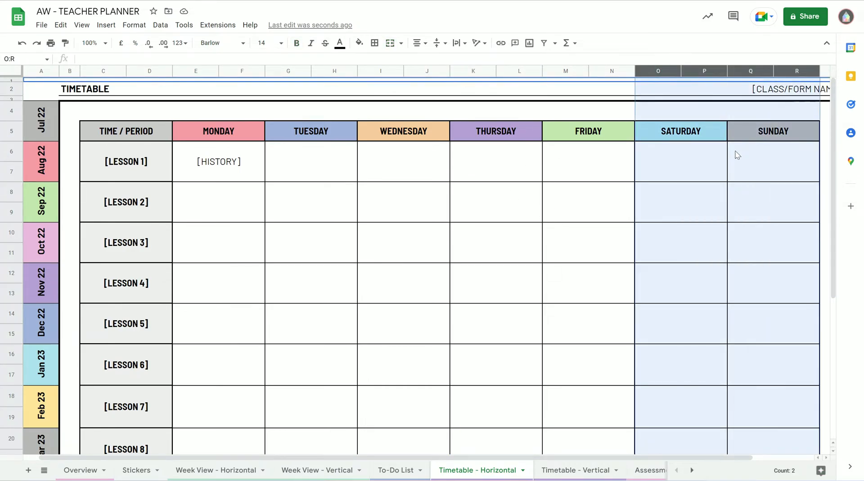
left_click(771, 161)
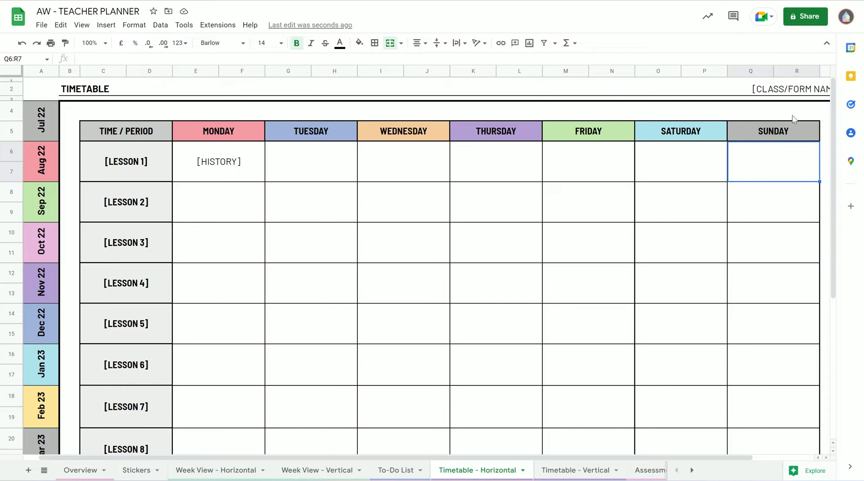
scroll("down", 3)
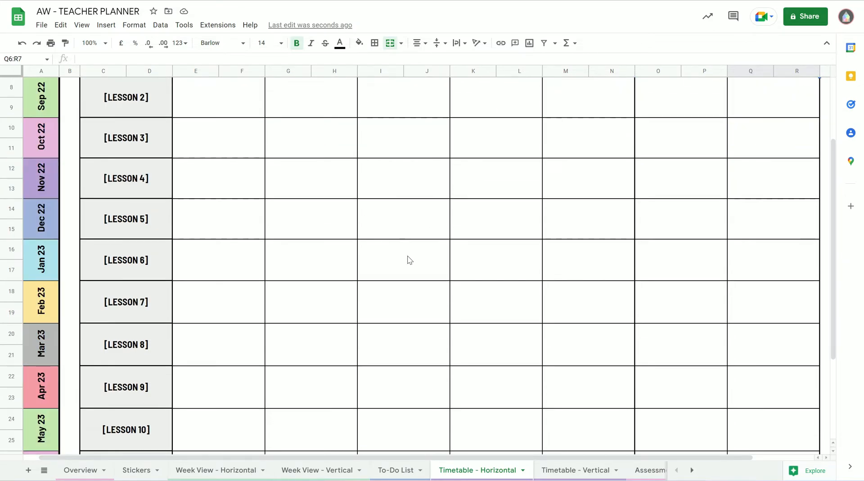
scroll("down", 3)
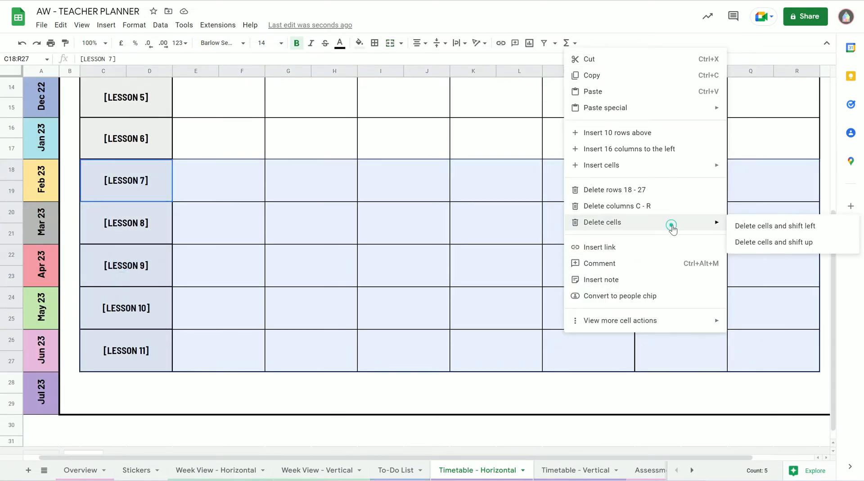
left_click(774, 242)
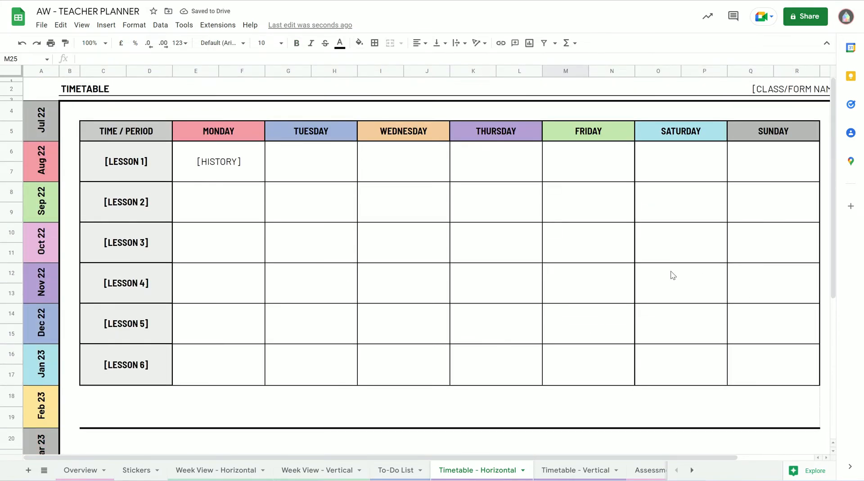
left_click(575, 469)
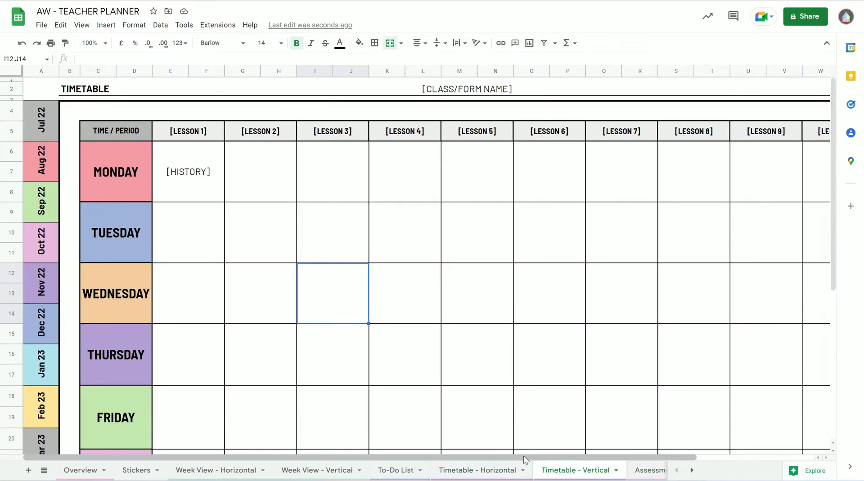
Scroll down the vertical timetable with weekdays down the side
scroll("down", 3)
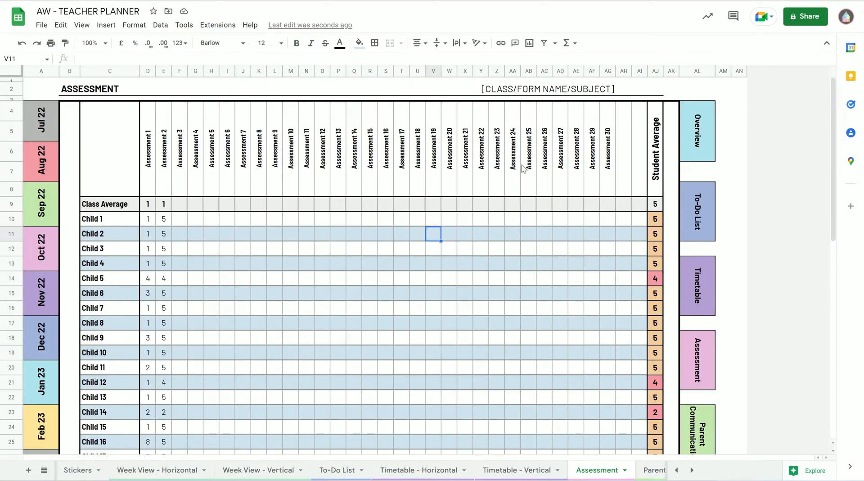
mouse_move(566, 191)
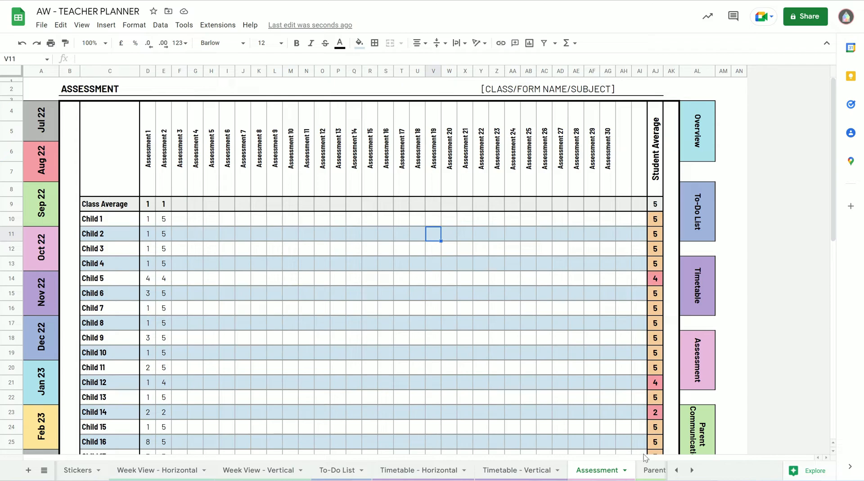
mouse_move(160, 231)
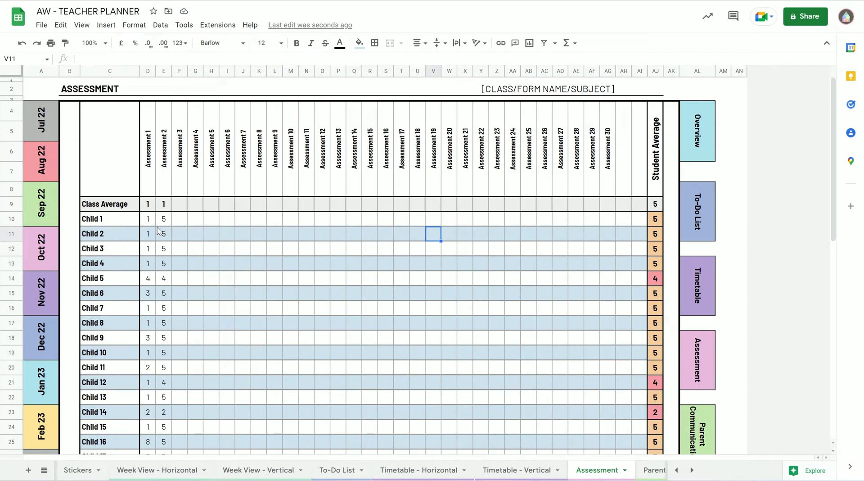
mouse_move(104, 226)
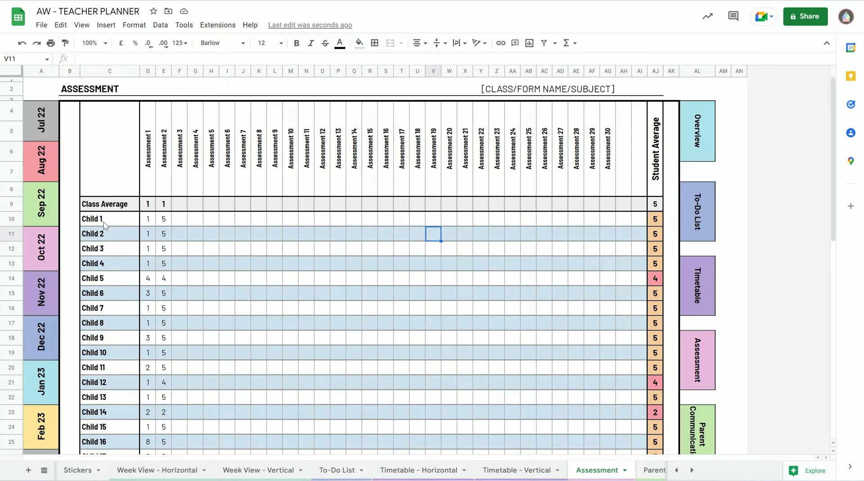
mouse_move(326, 234)
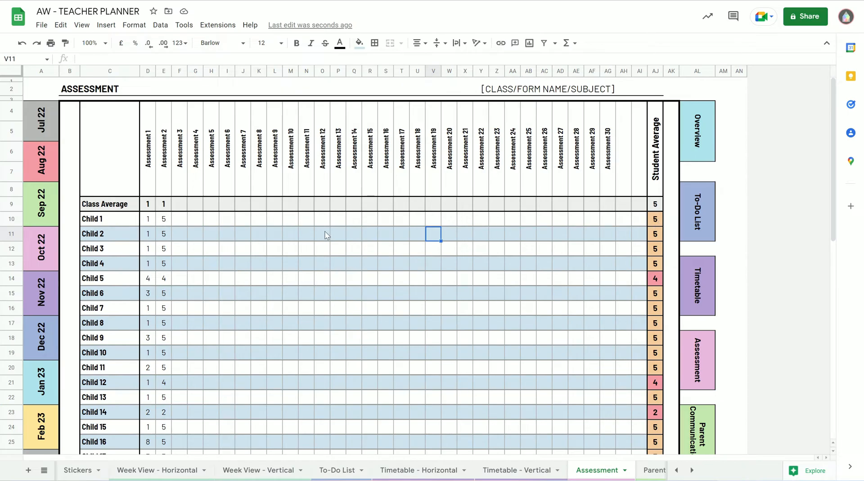
mouse_move(650, 225)
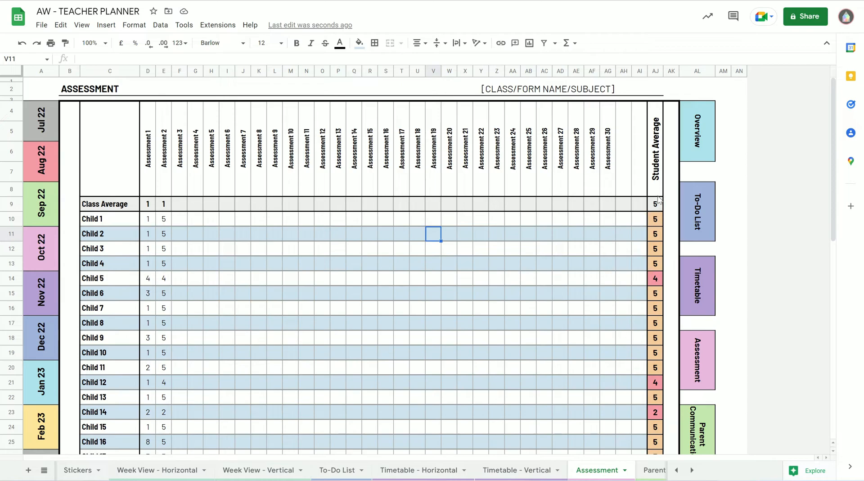
Scroll down the Assessment sheet's children, scores and Student Average column
scroll("down", 3)
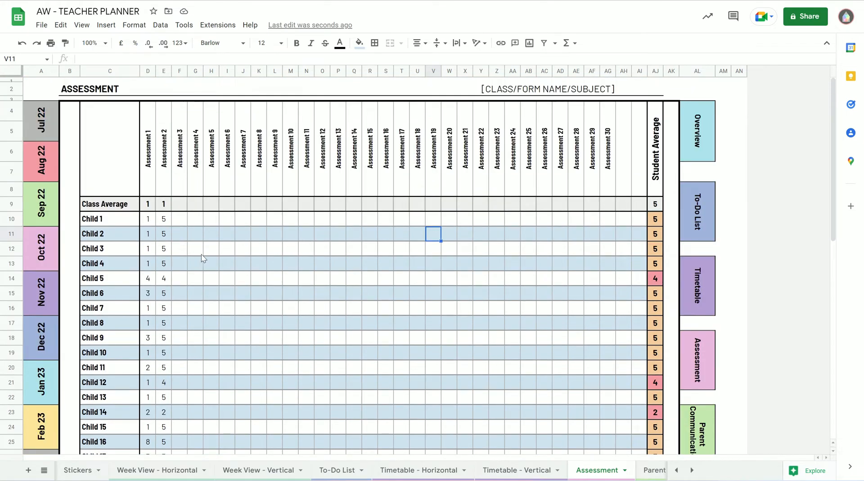
scroll("down", 3)
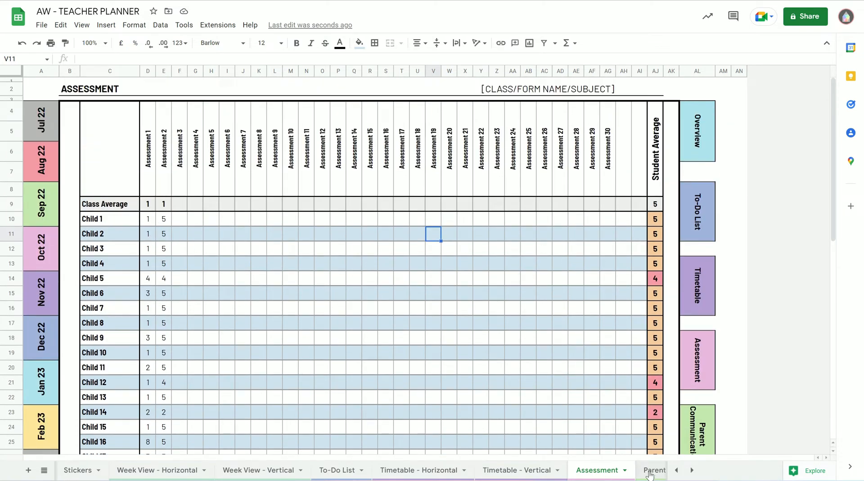
Switch to the Parent Communication sheet and scroll down its date, time, name and notes log
left_click(650, 470)
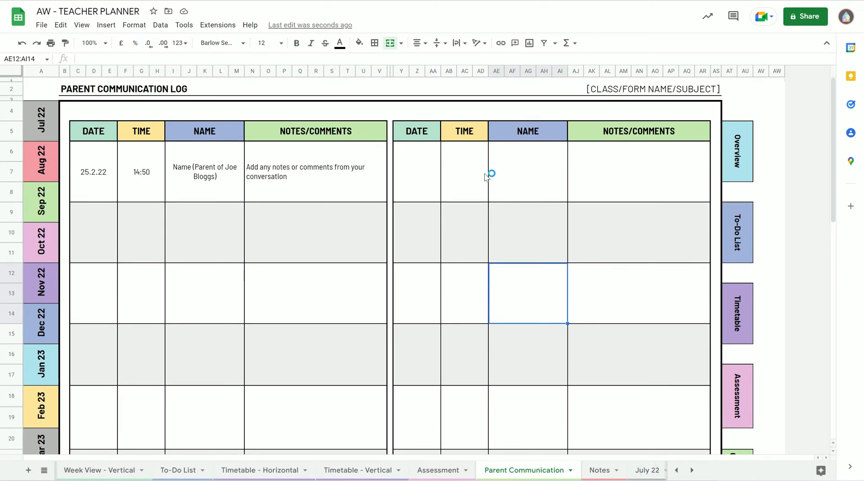
mouse_move(234, 215)
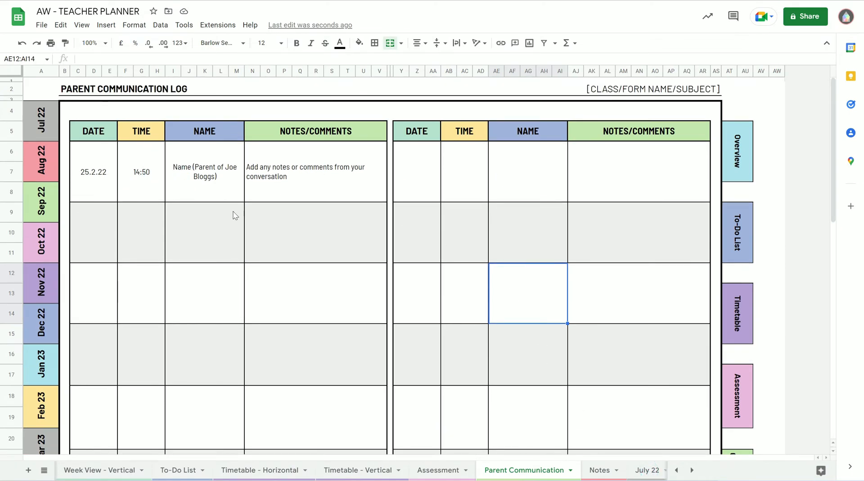
scroll("down", 3)
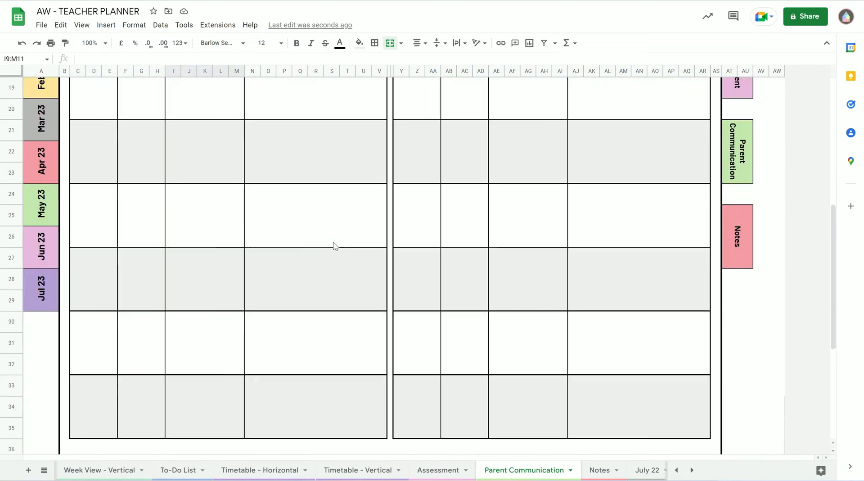
Switch to the lined Notes sheet and scroll down it
left_click(599, 469)
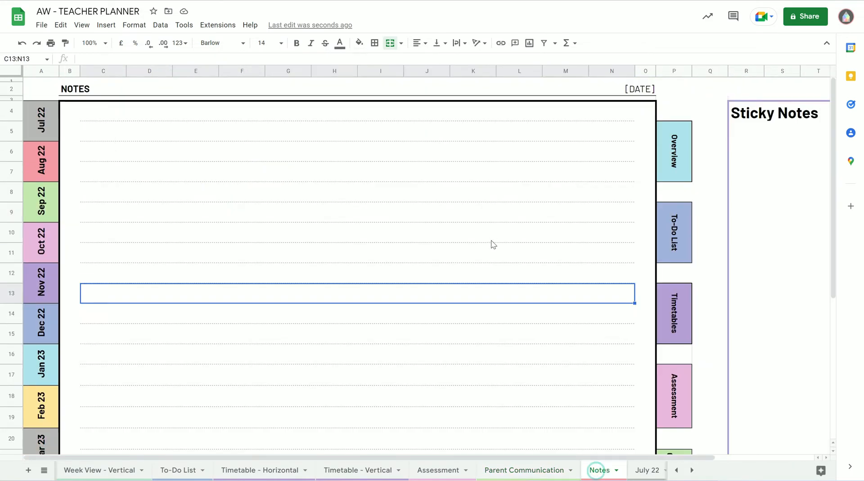
scroll("down", 3)
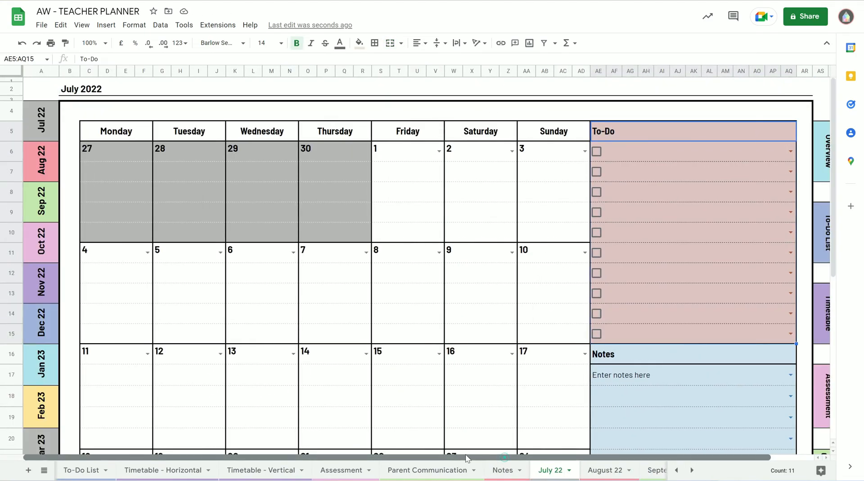
left_click(554, 293)
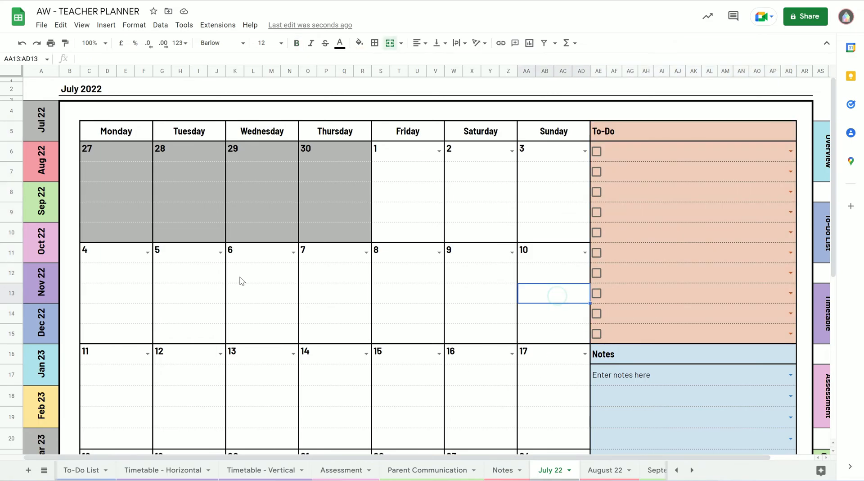
scroll("down", 3)
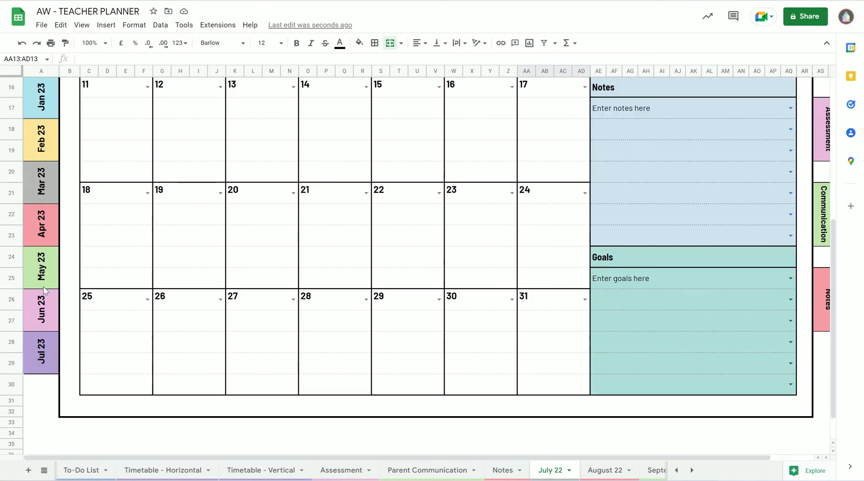
scroll("down", 3)
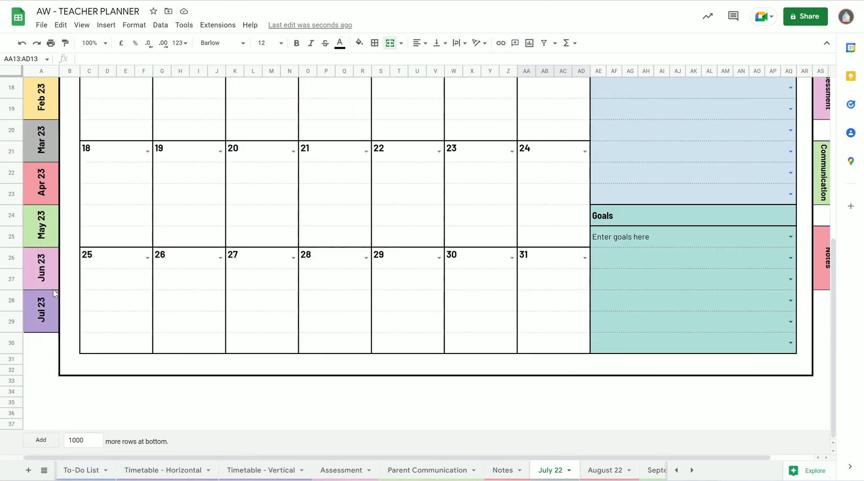
scroll("up", 3)
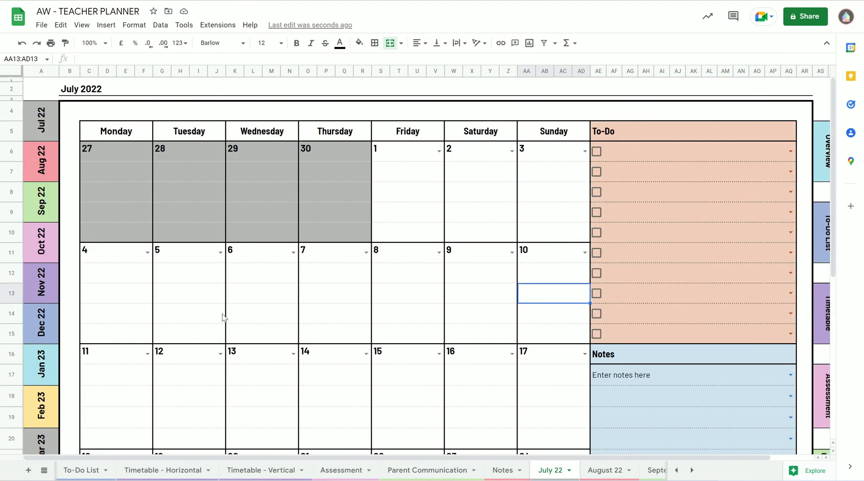
scroll("down", 3)
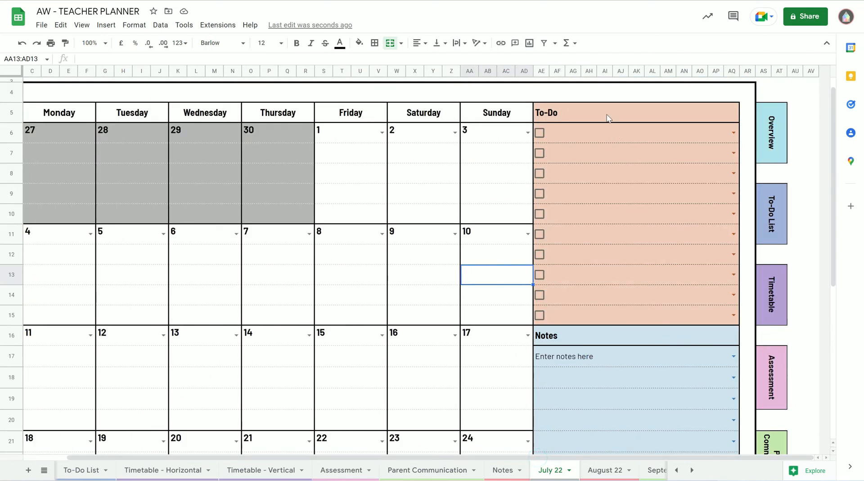
mouse_move(737, 308)
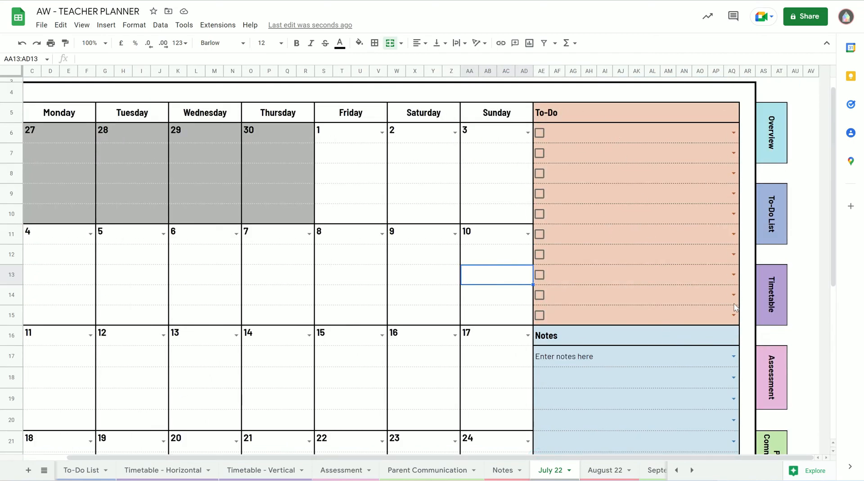
scroll("down", 3)
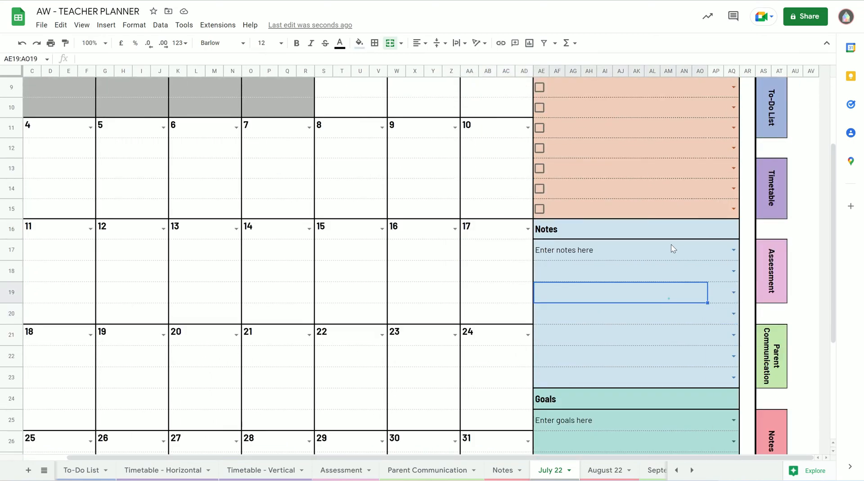
scroll("down", 3)
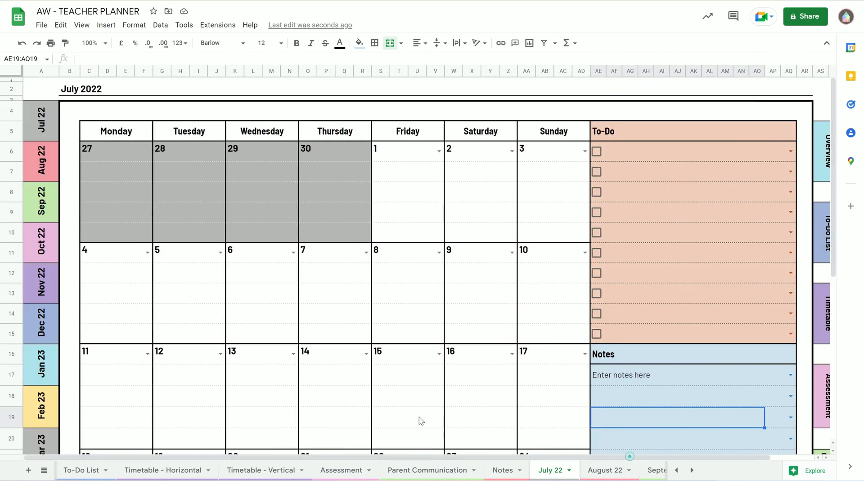
Switch to the September 2022 month calendar sheet and reveal further month tabs
left_click(615, 469)
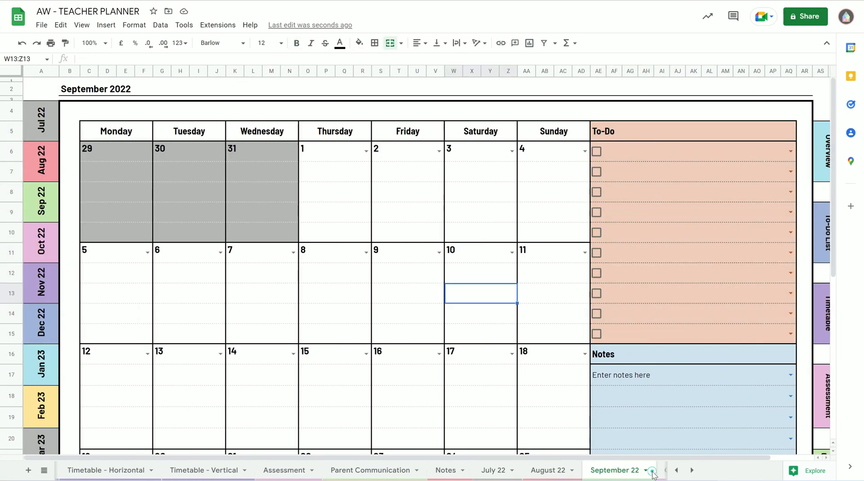
scroll("down", 3)
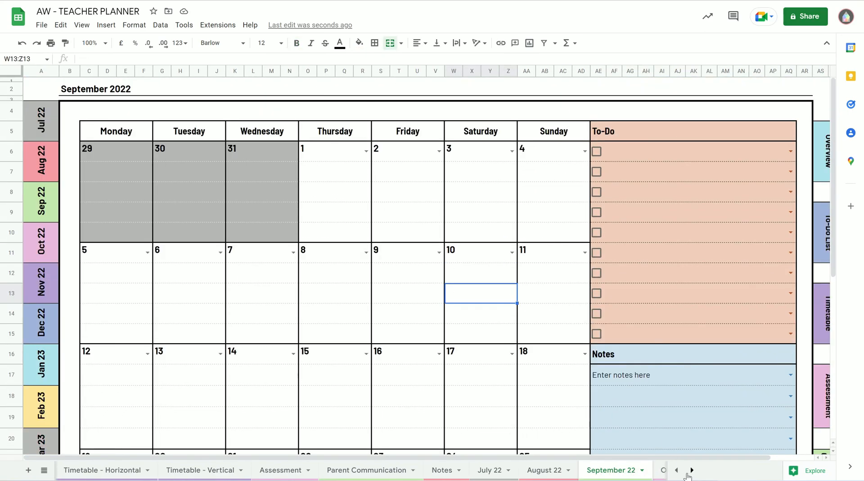
left_click(677, 470)
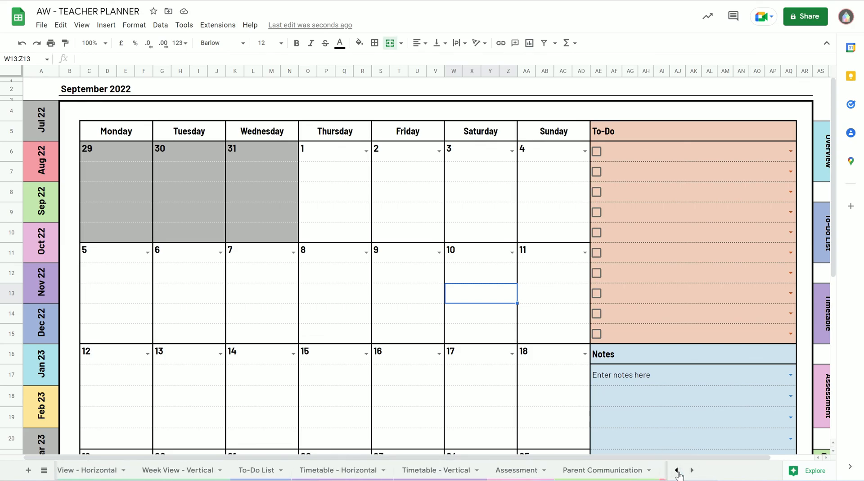